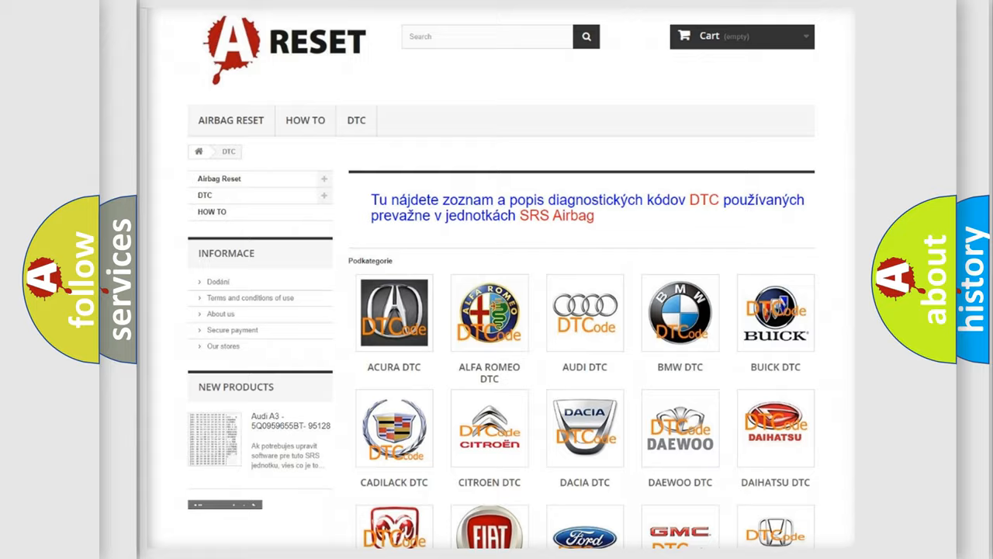
# Pick the Chrysler DTC tile from the brand grid and browse its airbag fault codes
pyautogui.scroll(-3)
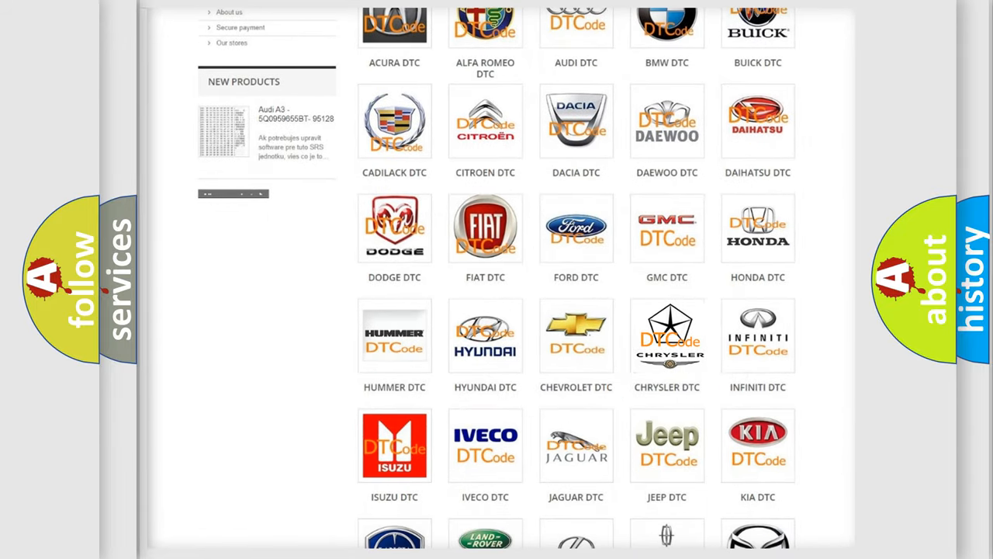
pyautogui.click(666, 335)
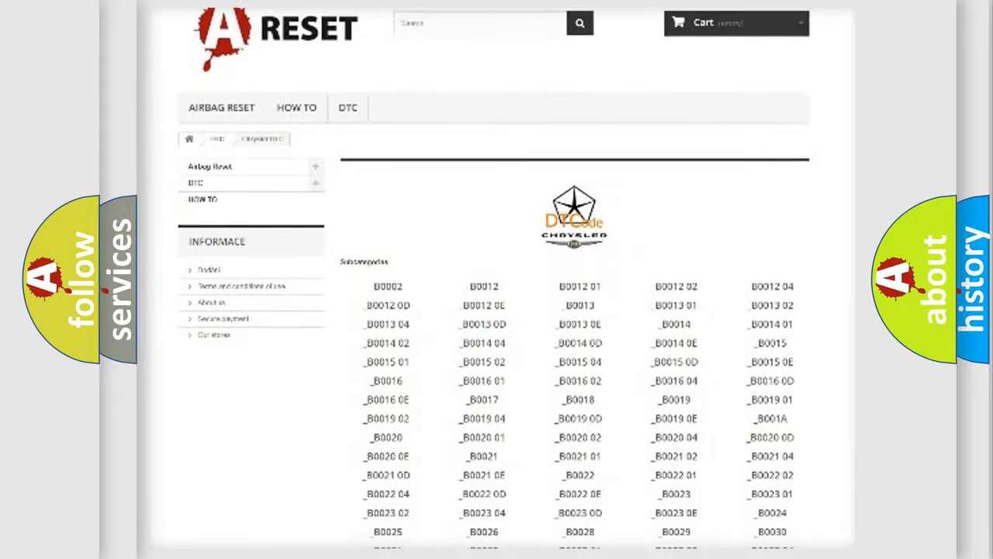
pyautogui.scroll(-3)
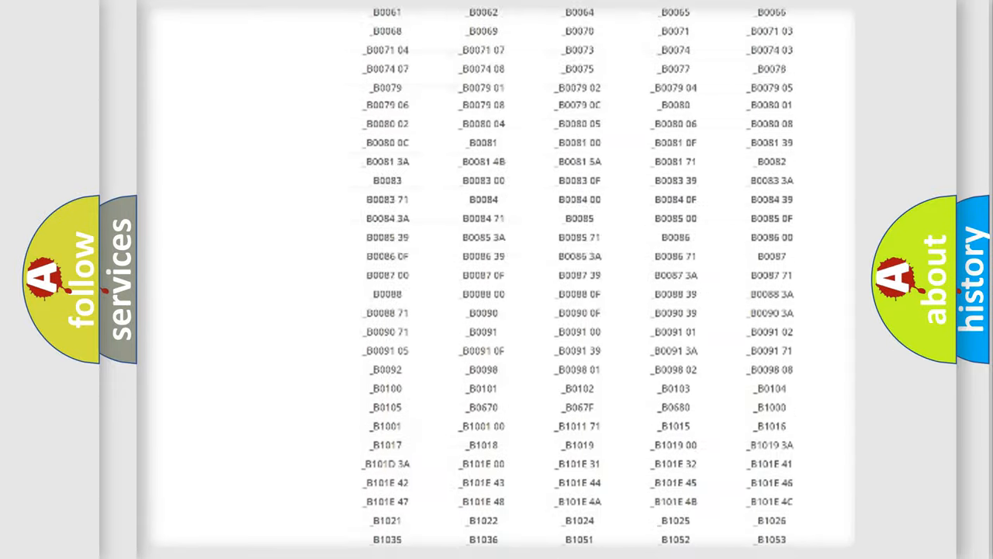